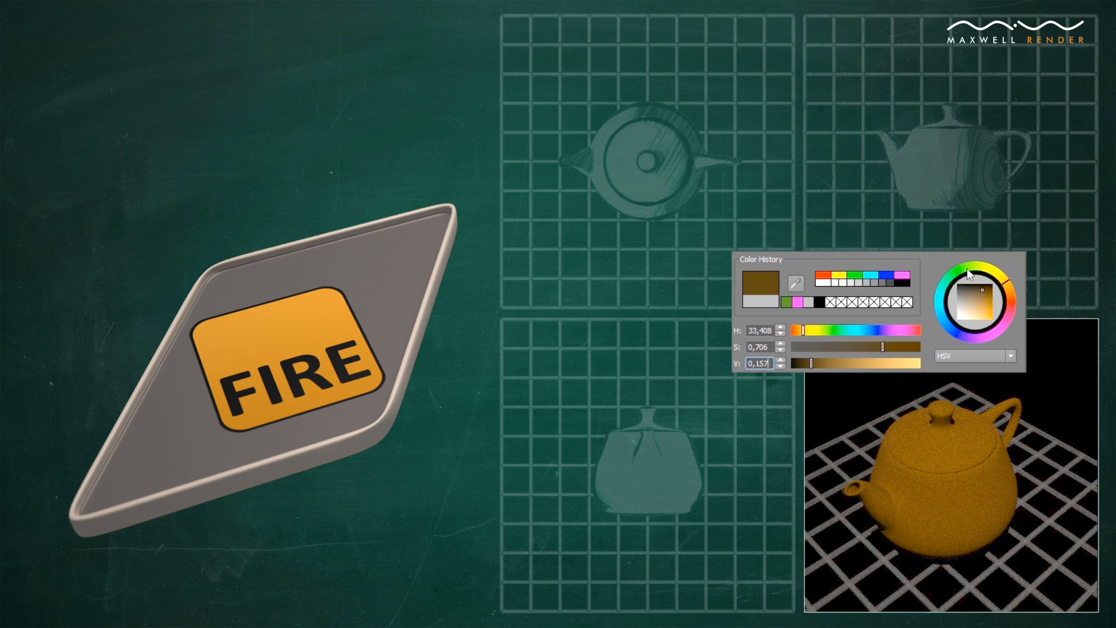
Start a new material for the blue teapot using the Material Wizard's Metal preset.
left_click(973, 277)
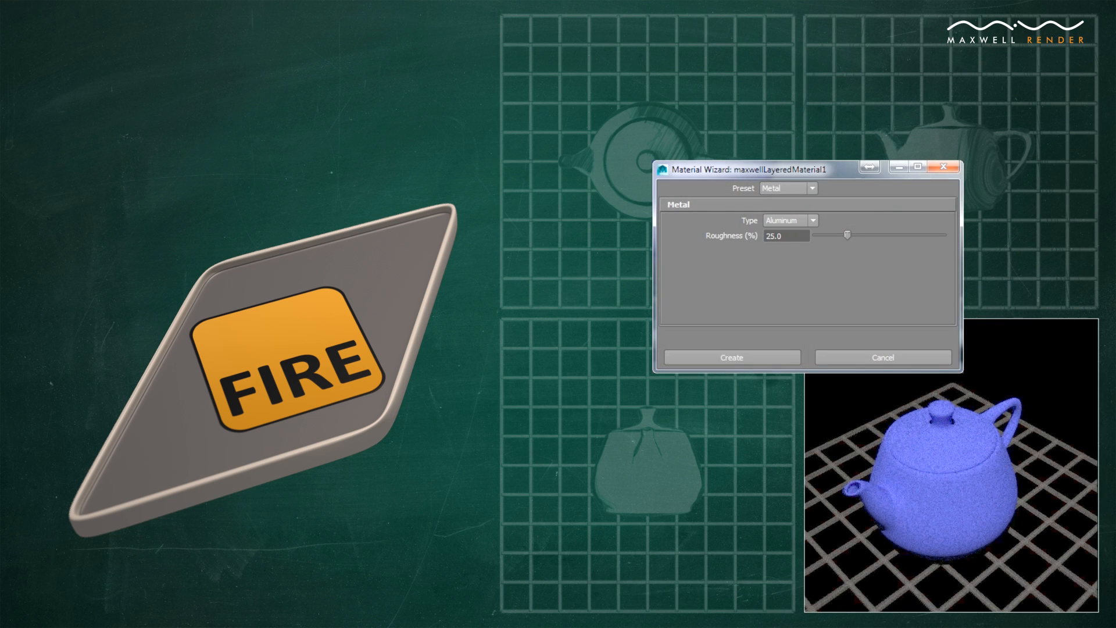
Change the metal type from Aluminum to Chromium.
left_click(813, 220)
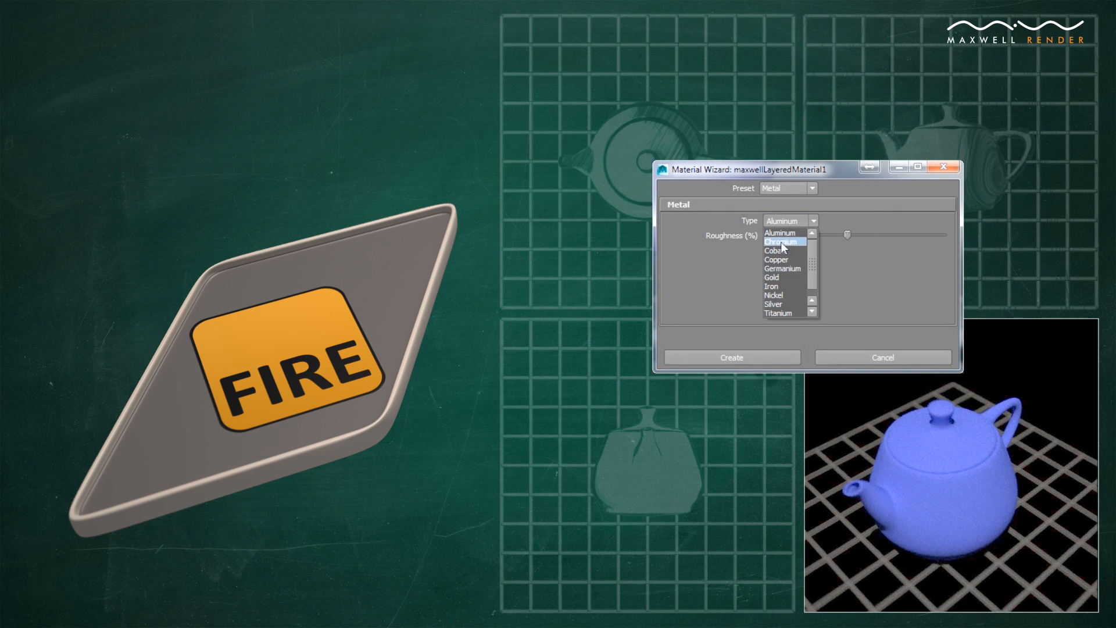
left_click(781, 240)
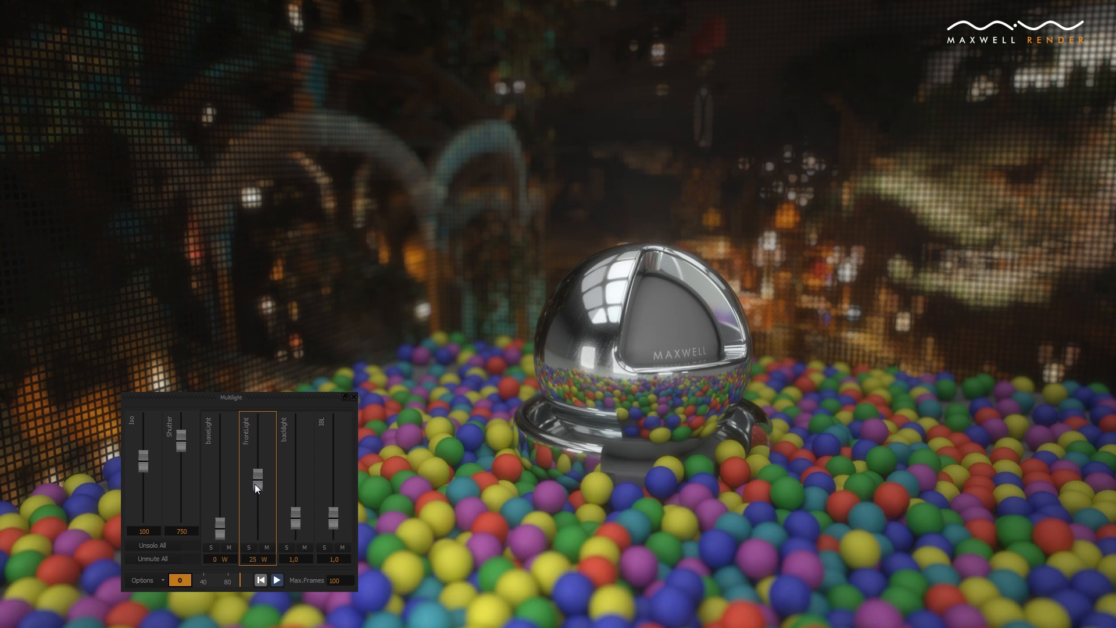
Dim the front, back and fill lights and raise the base light a little in Multilight.
left_click_drag(261, 471, 261, 452)
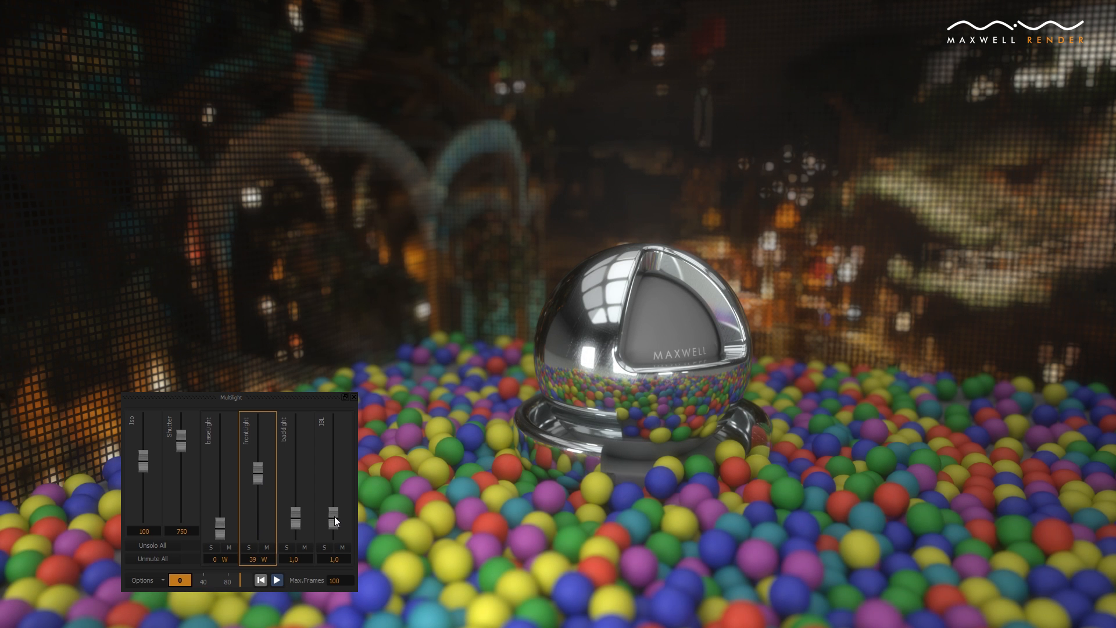
left_click_drag(336, 512, 331, 527)
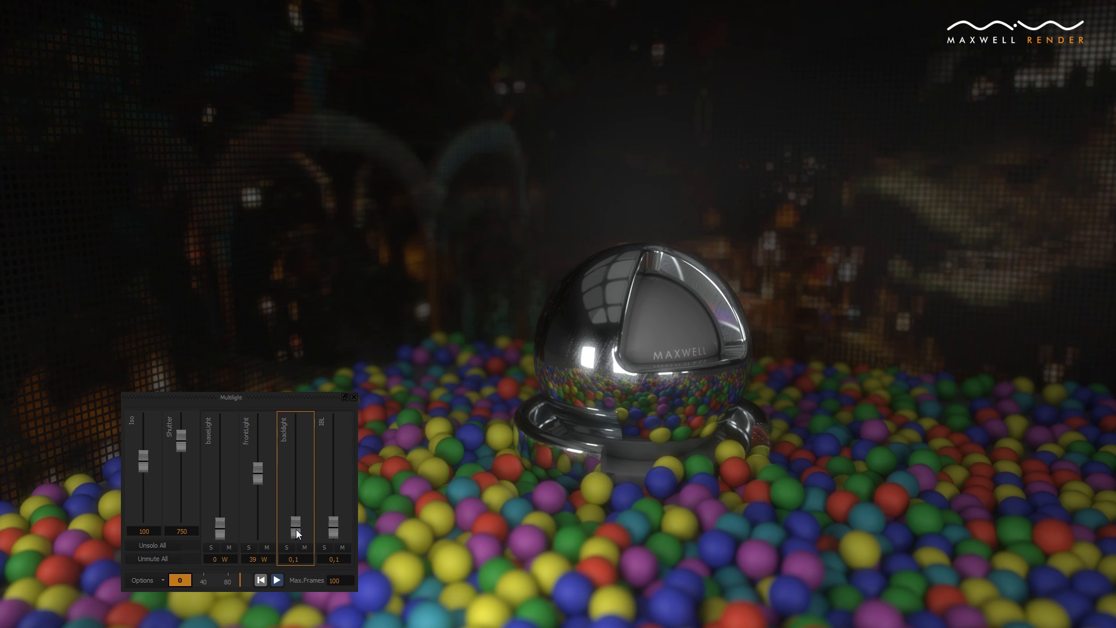
left_click_drag(255, 484, 259, 498)
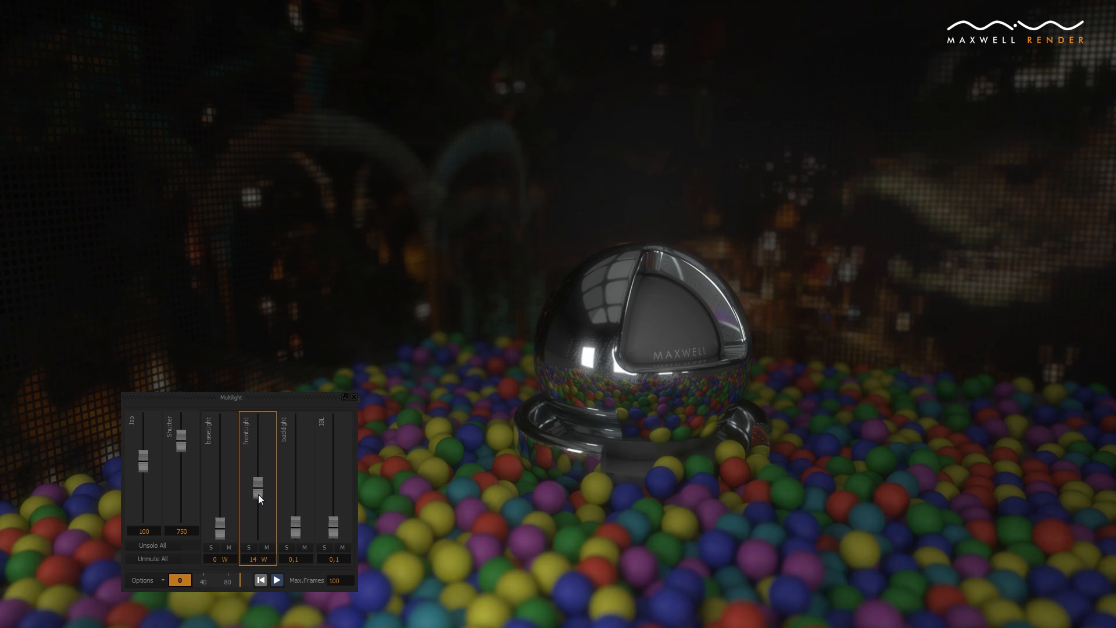
left_click_drag(228, 512, 219, 513)
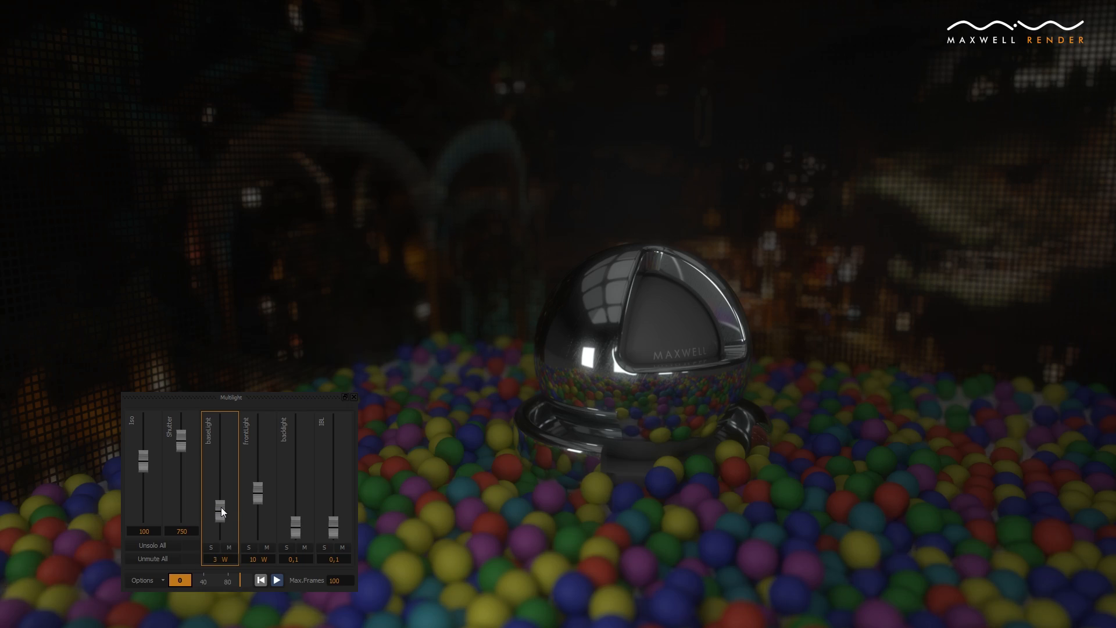
left_click_drag(221, 512, 222, 473)
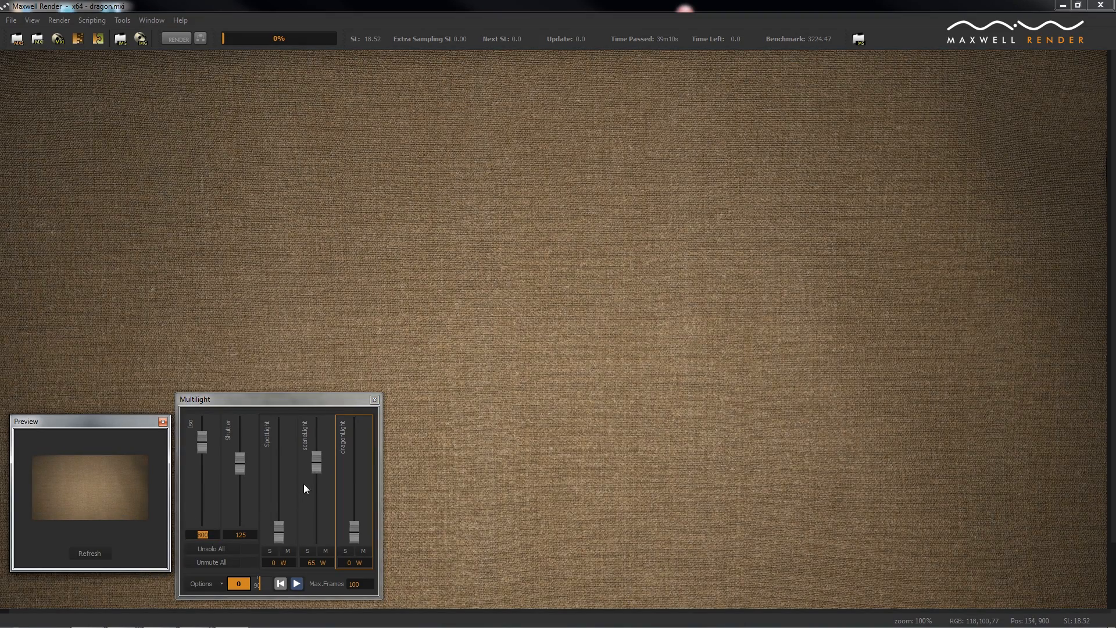
Lower sceneLight to 0 W and raise SpotLight to 1000 W.
left_click_drag(318, 461, 317, 515)
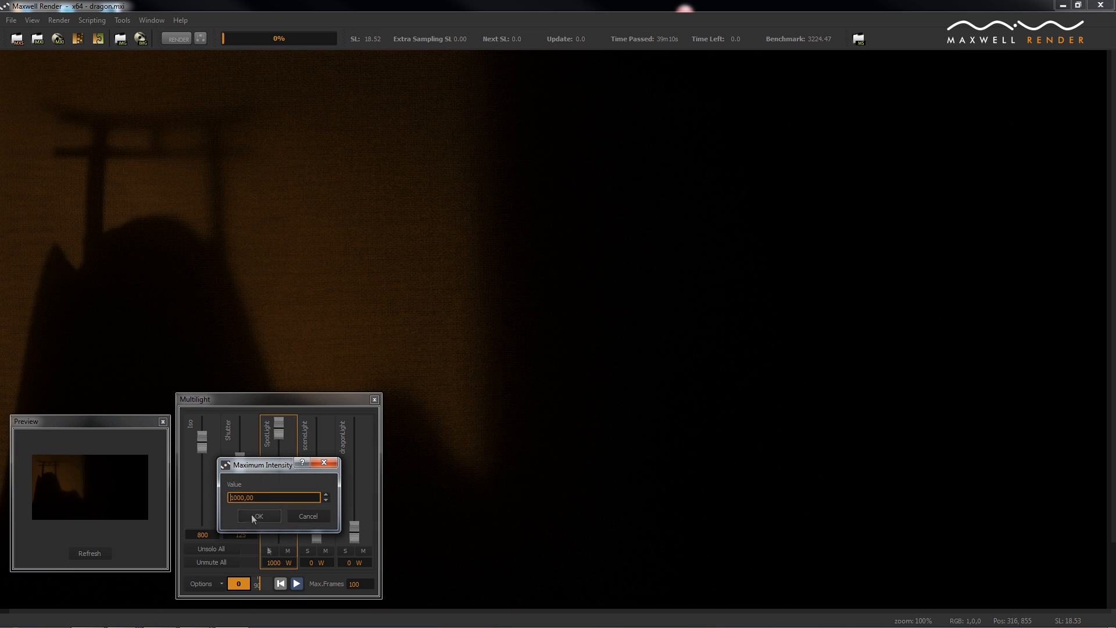
Confirm the new maximum, push SpotLight to 10000 W and refresh the preview.
left_click(258, 517)
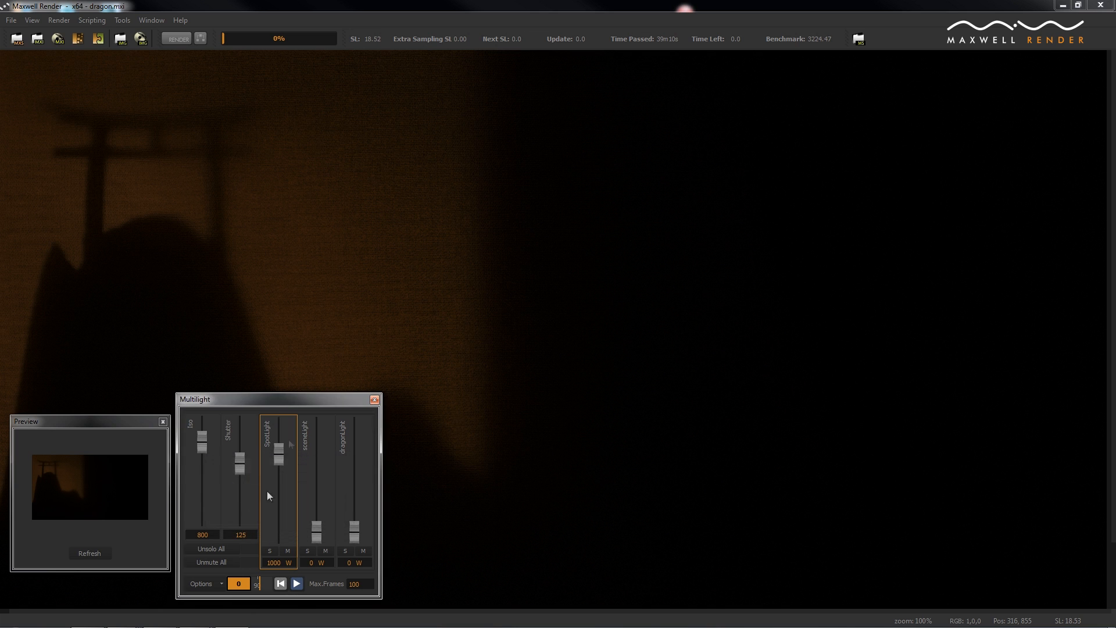
left_click_drag(278, 456, 279, 418)
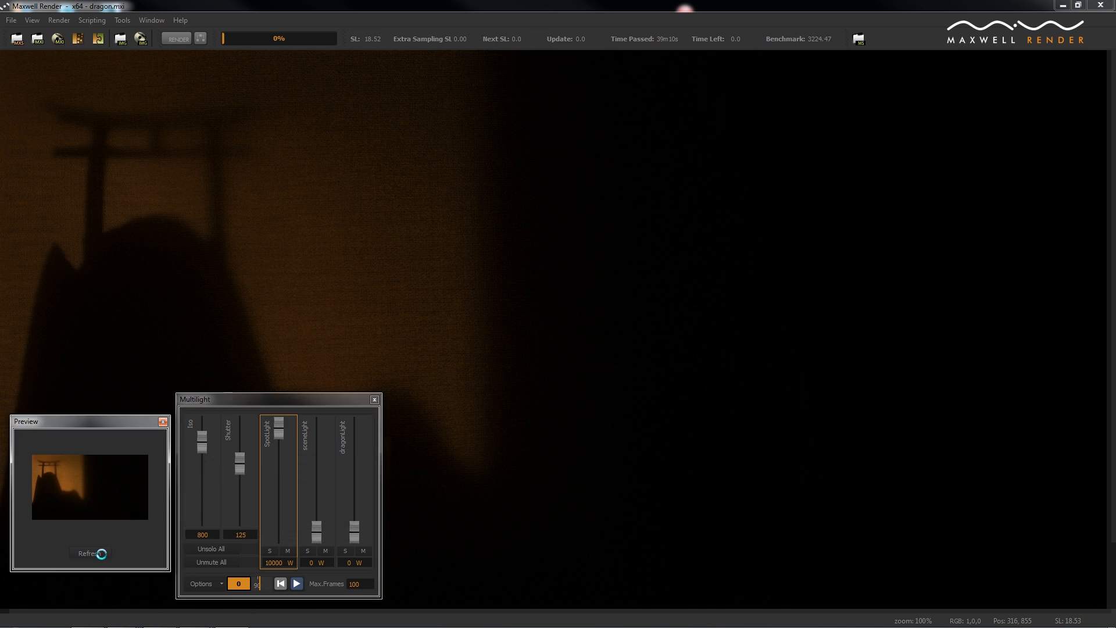
left_click(89, 554)
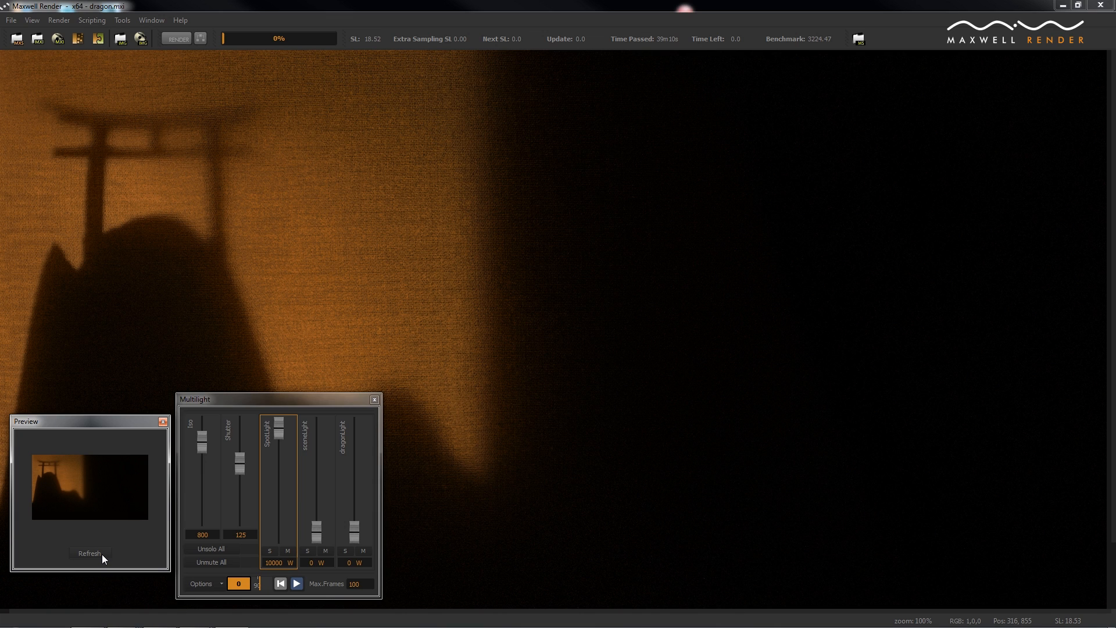
Raise dragonLight to about 11 W to reveal the dragon beside the gate.
left_click_drag(355, 530, 355, 522)
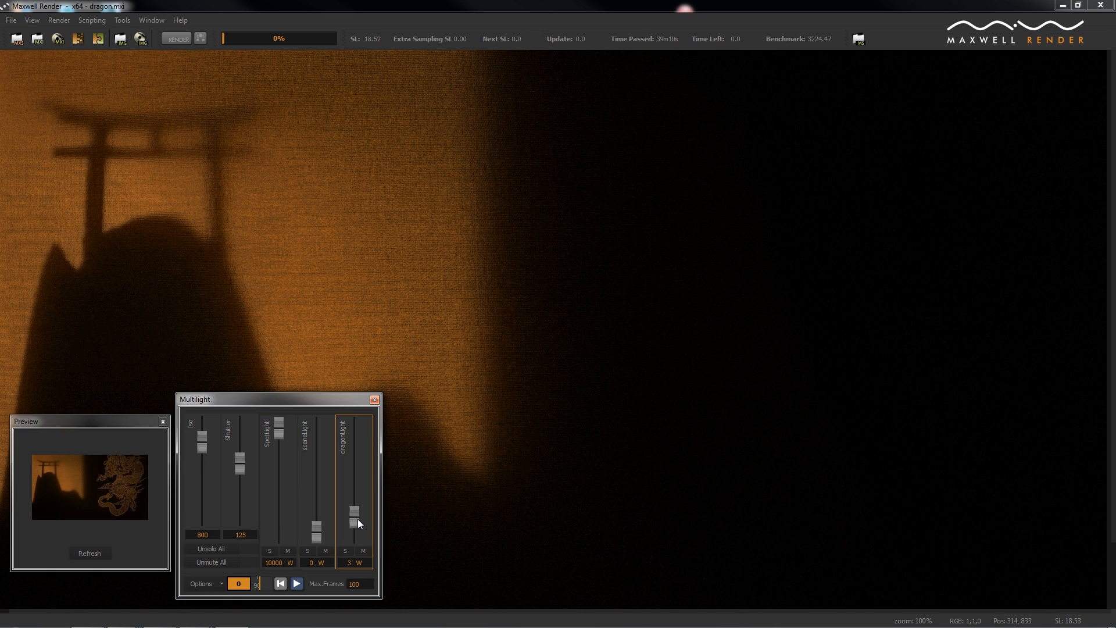
left_click_drag(353, 523, 354, 498)
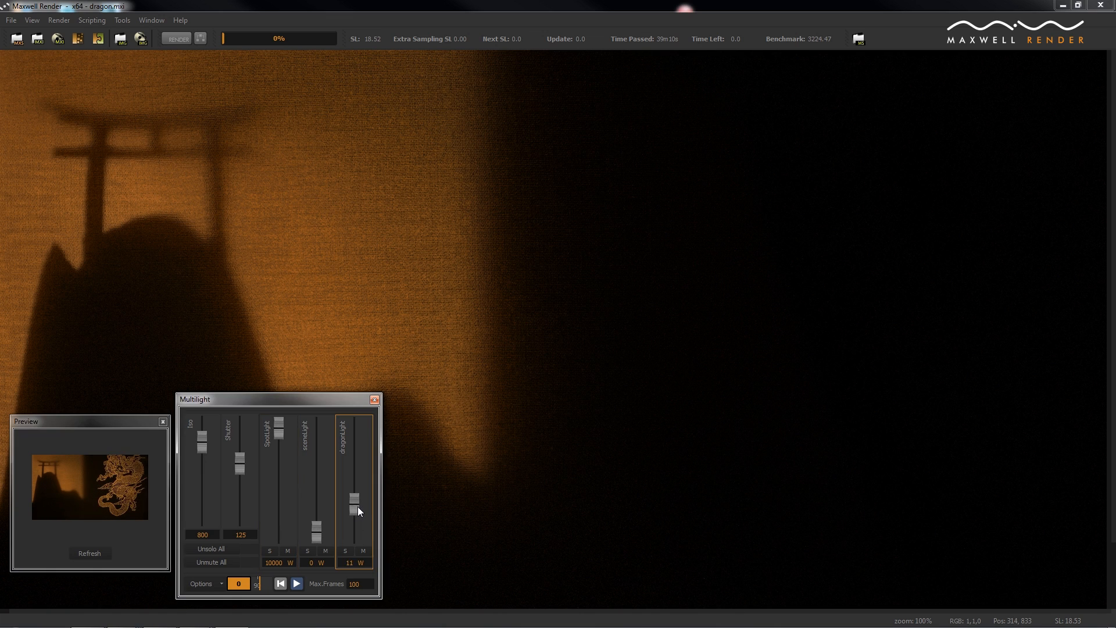